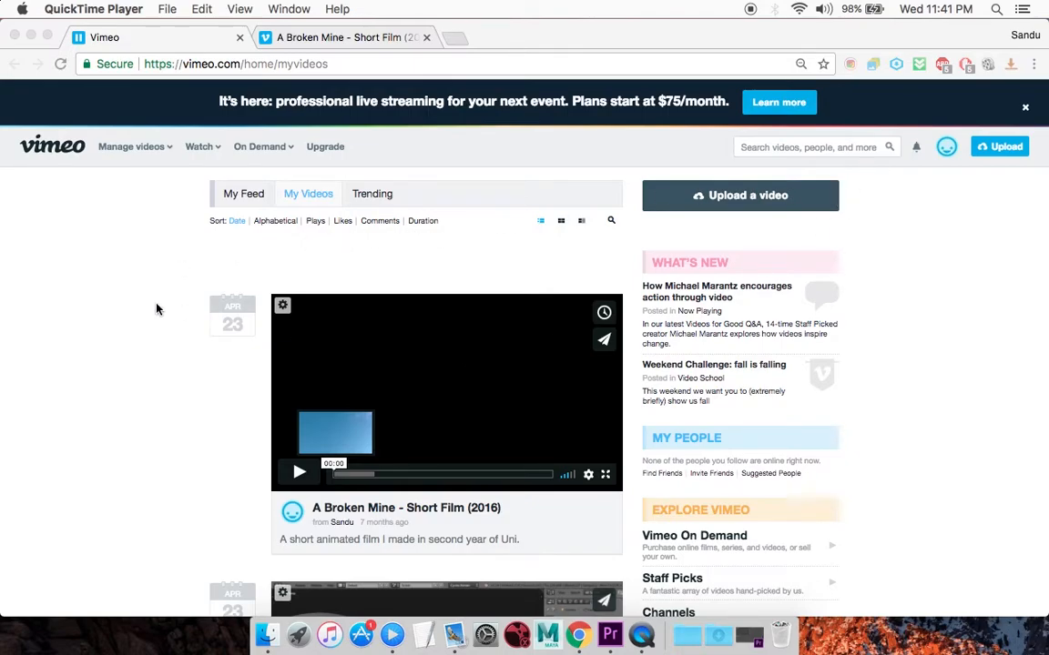
mouse_move(310, 191)
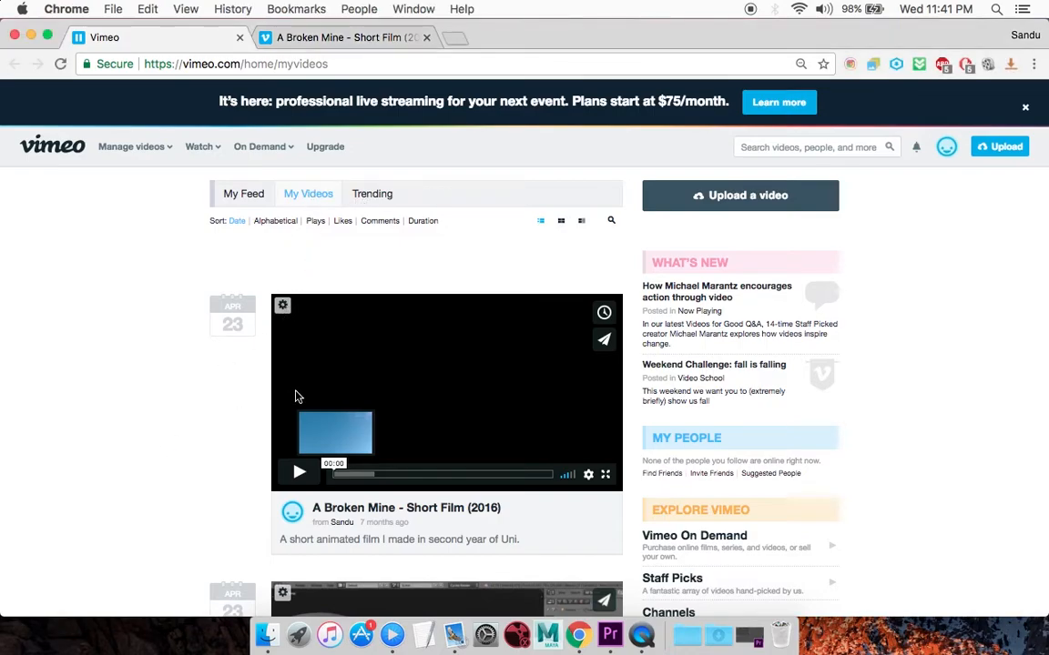
mouse_move(472, 378)
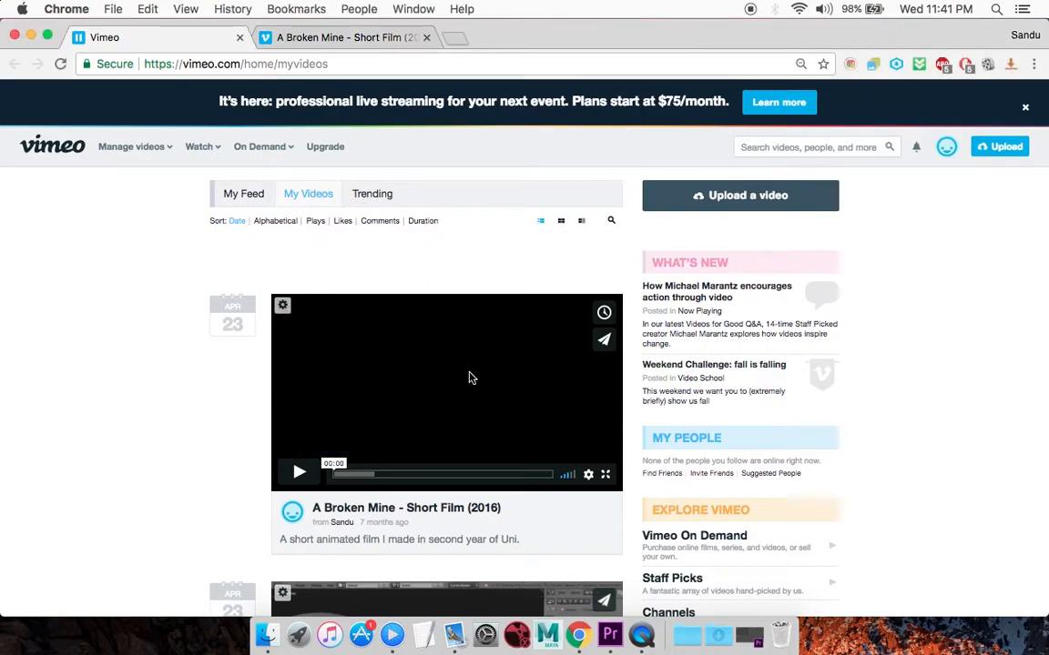
mouse_move(142, 378)
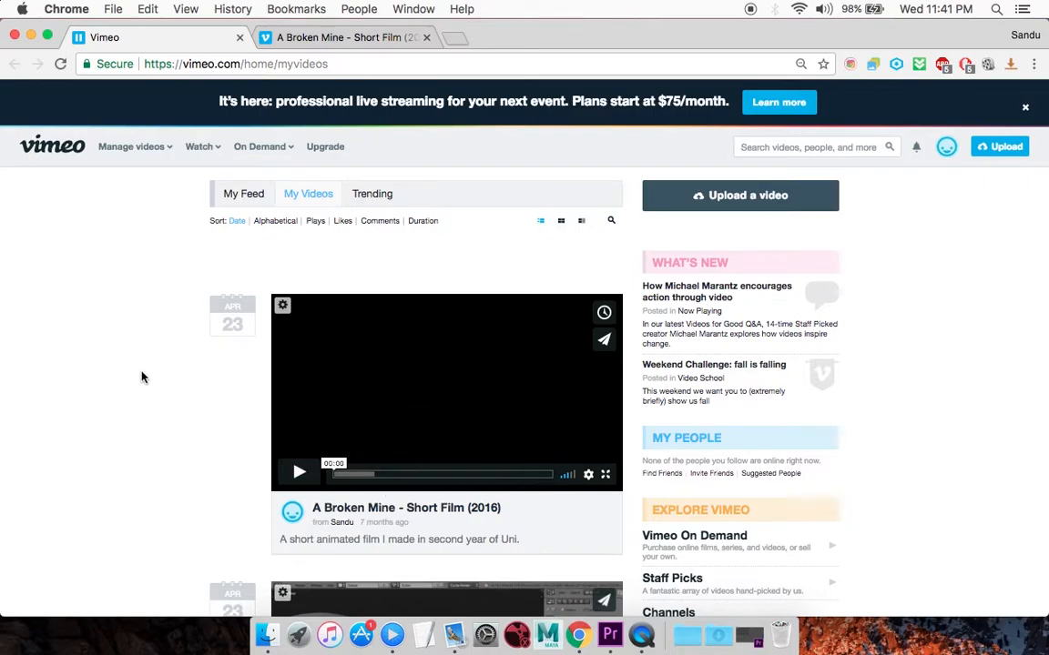
Step: Open the settings for 'A Broken Mine - Short Film (2016)' from My Videos and its video tab
scroll(up, 3)
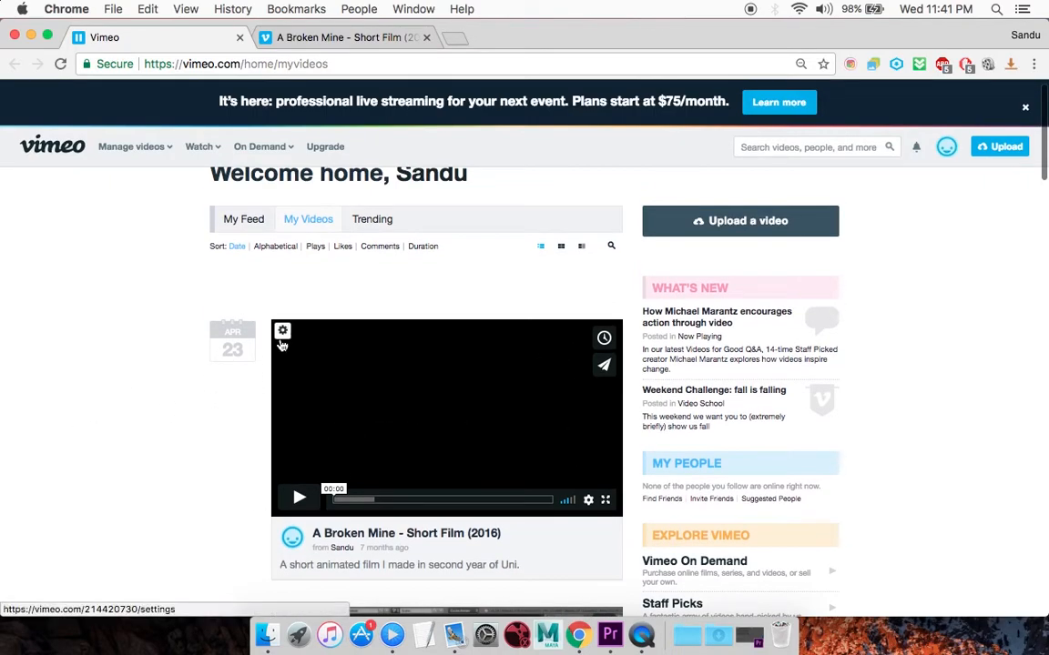
click(282, 332)
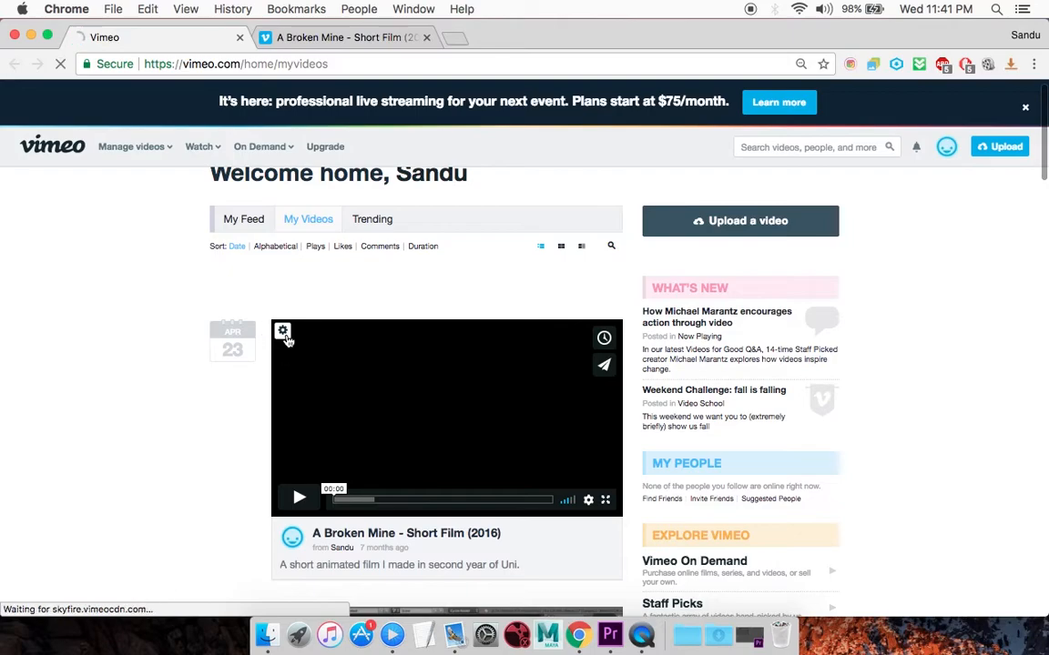
click(283, 331)
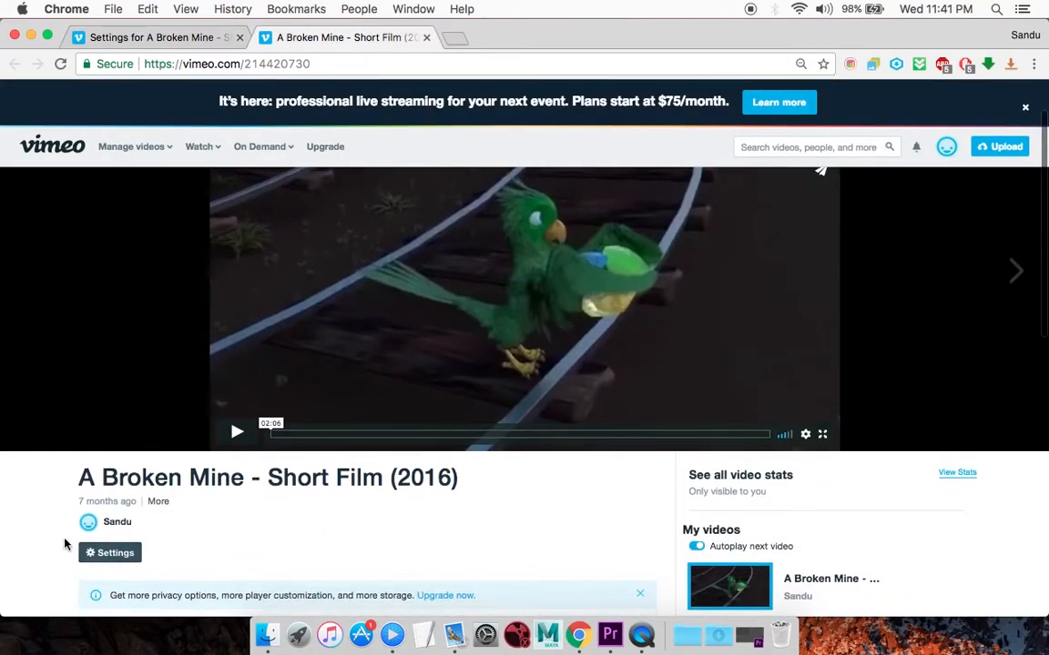
click(109, 553)
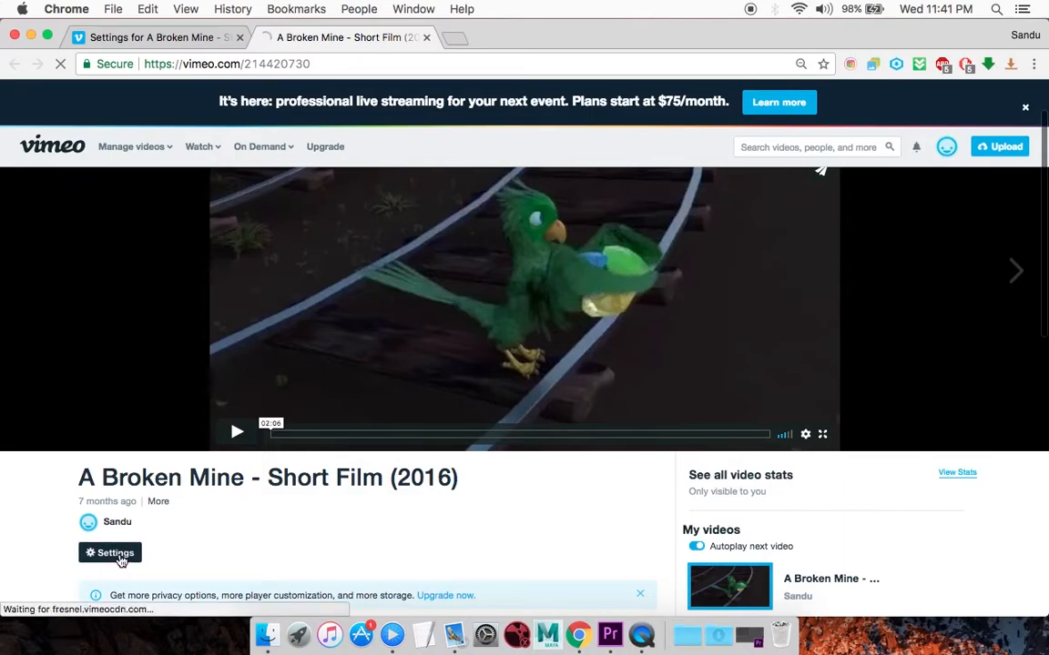
Step: Show the Video file section of the short film's settings, with replace and delete options
click(109, 553)
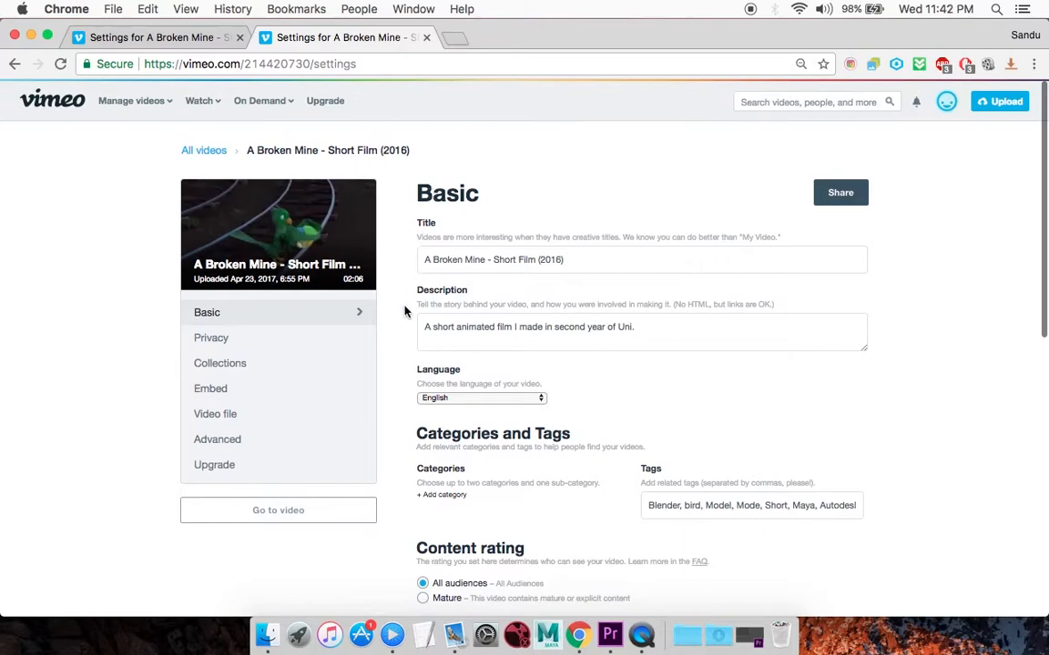
mouse_move(287, 363)
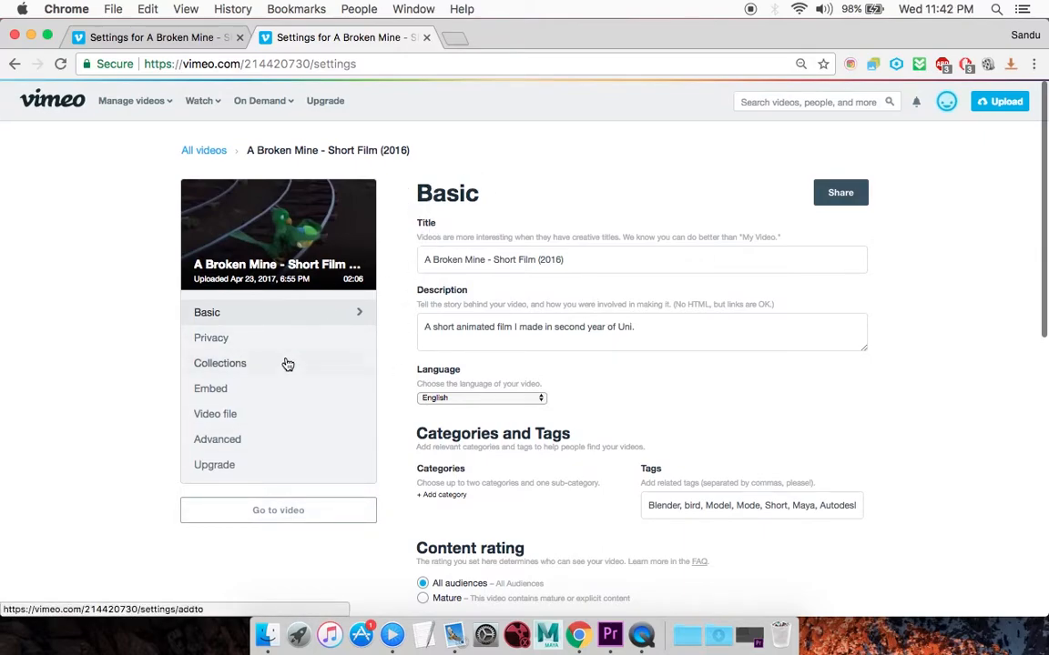
mouse_move(215, 414)
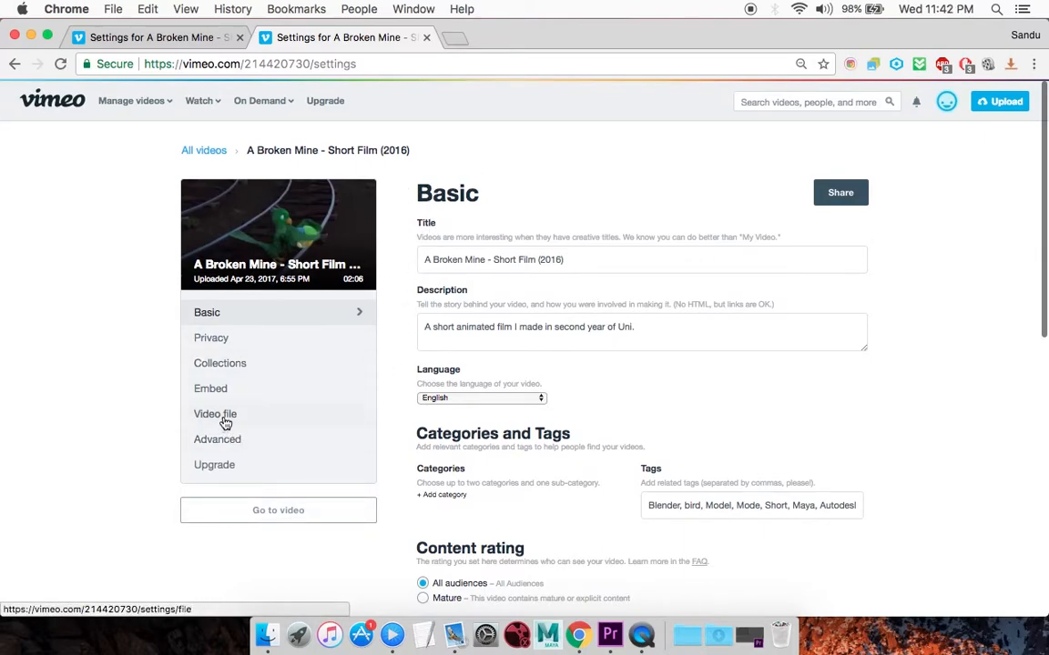
click(215, 414)
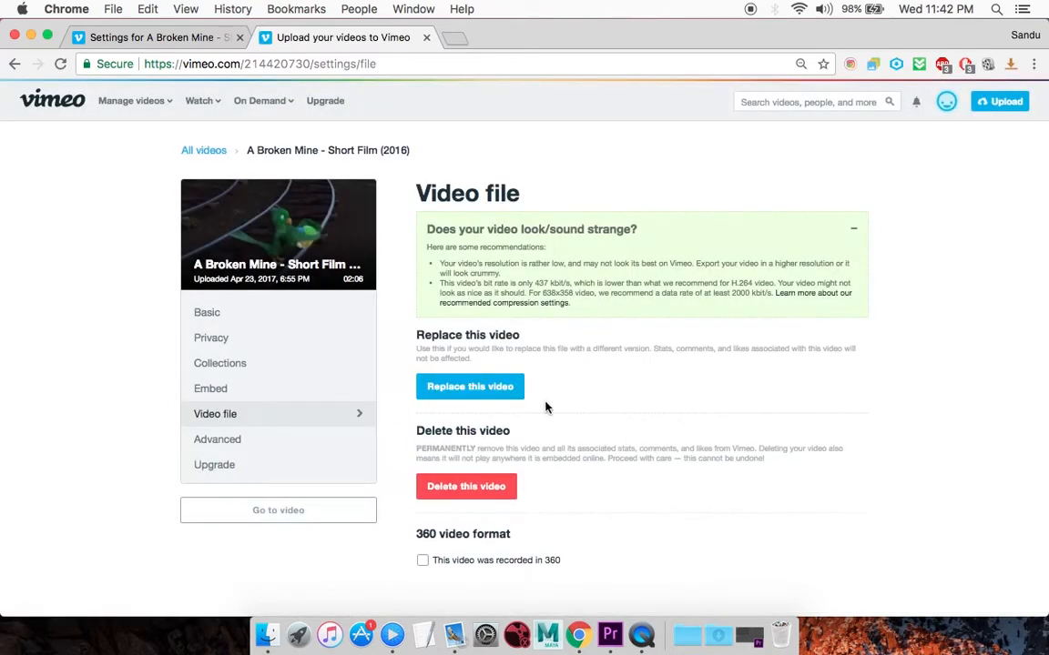
click(470, 386)
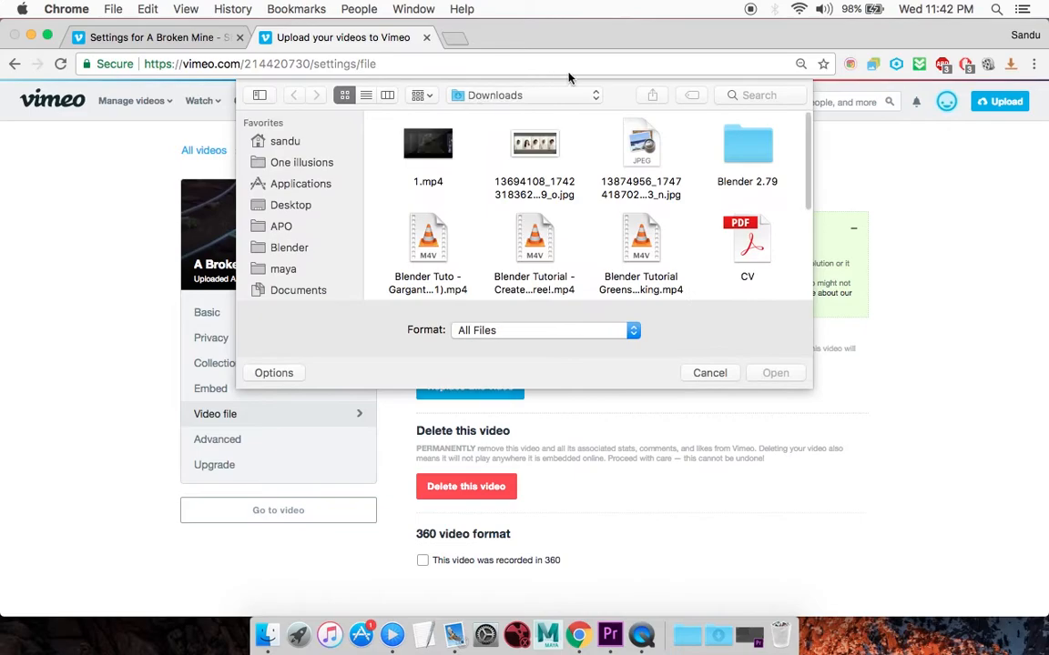
click(709, 372)
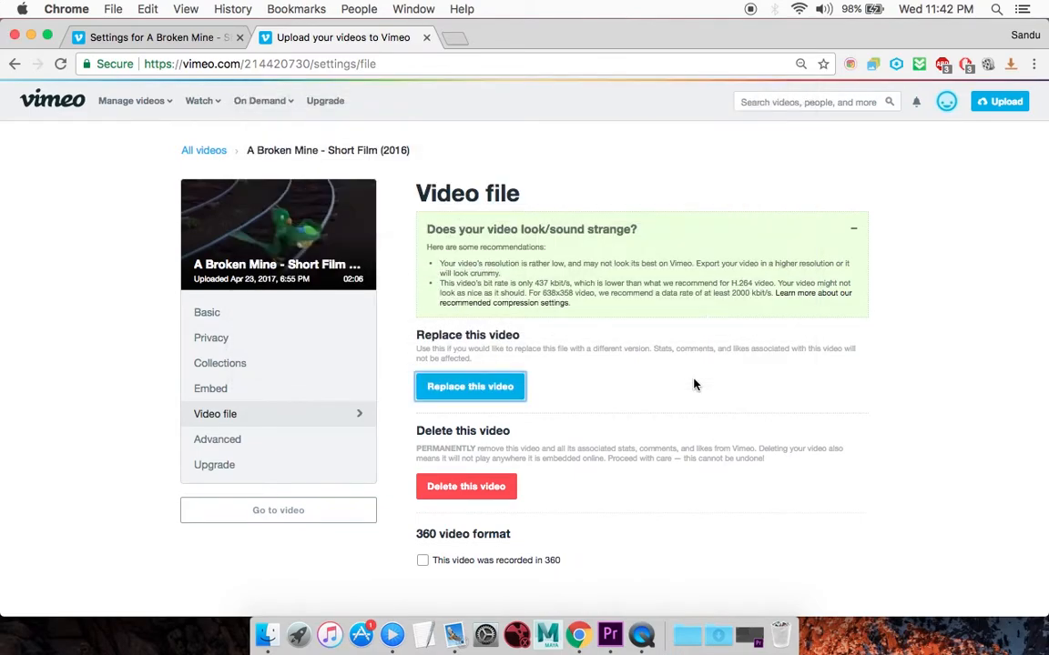
mouse_move(701, 365)
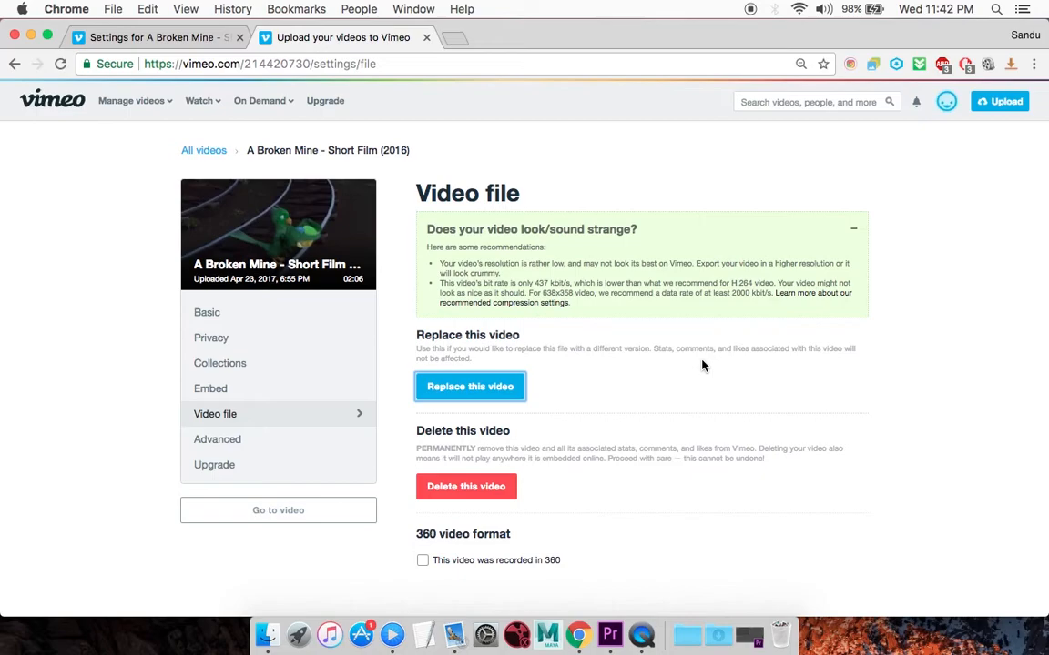
mouse_move(892, 395)
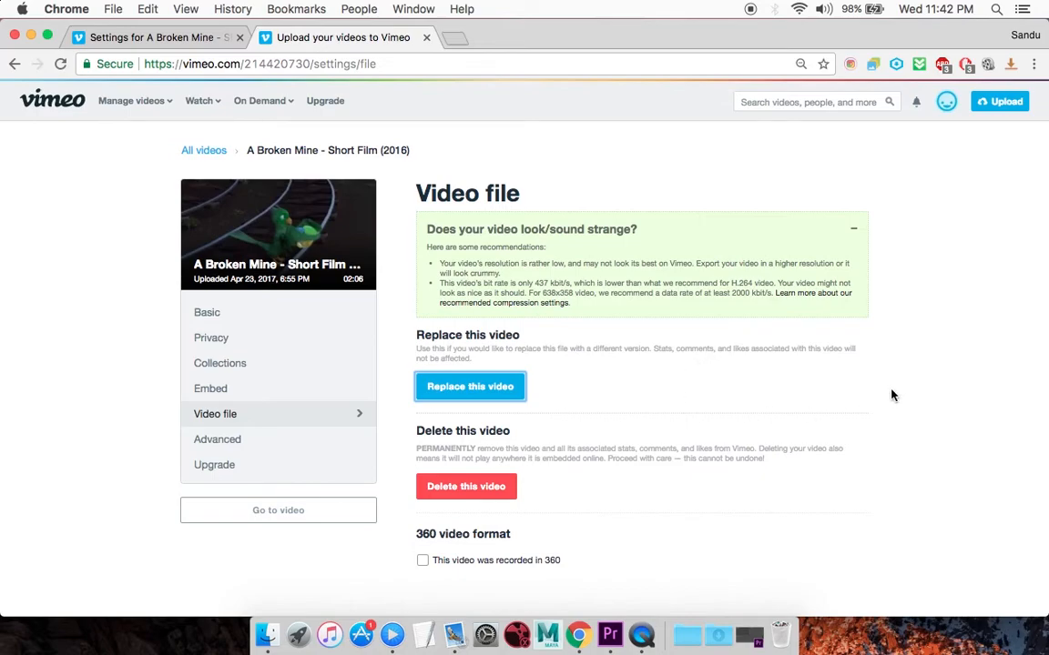